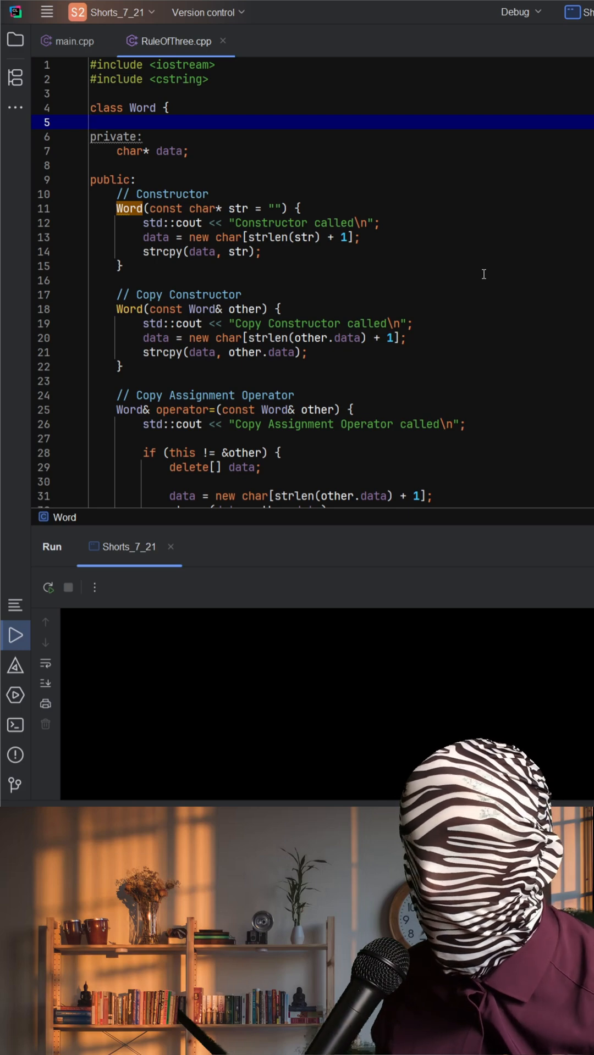
scroll("down", 3)
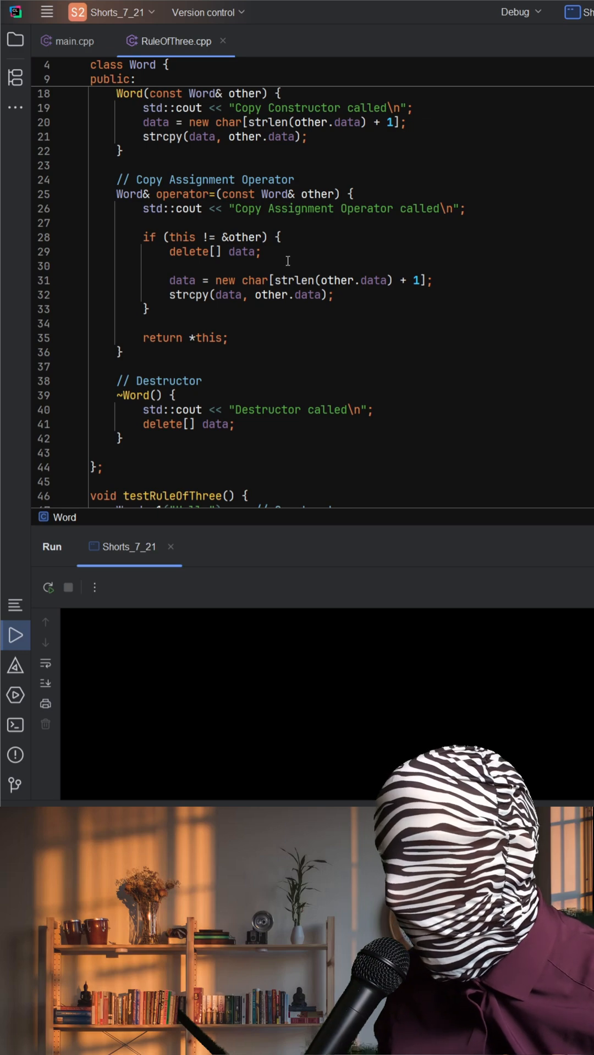
scroll("down", 3)
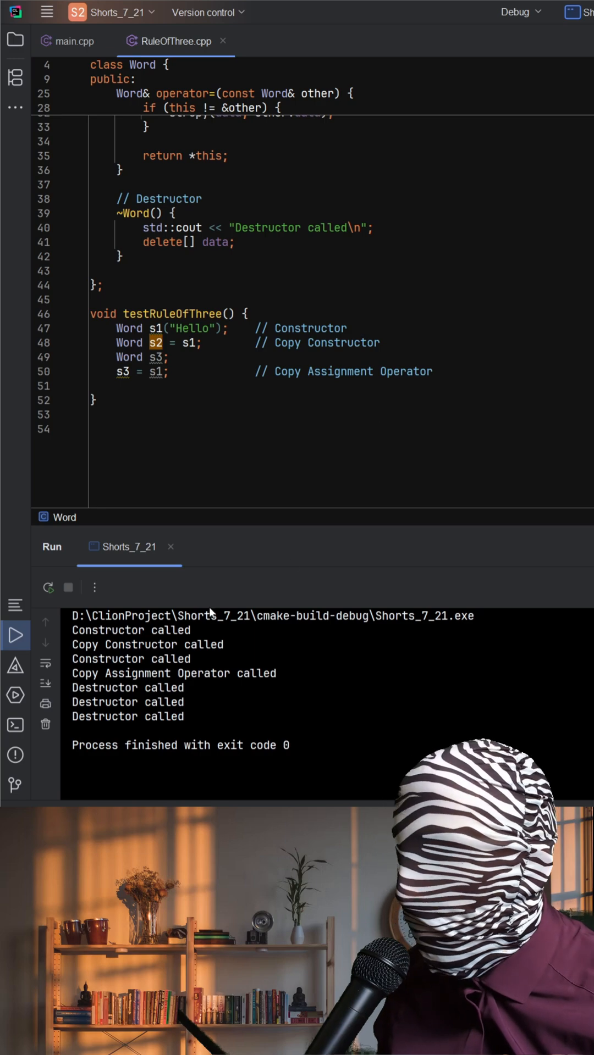
mouse_move(335, 623)
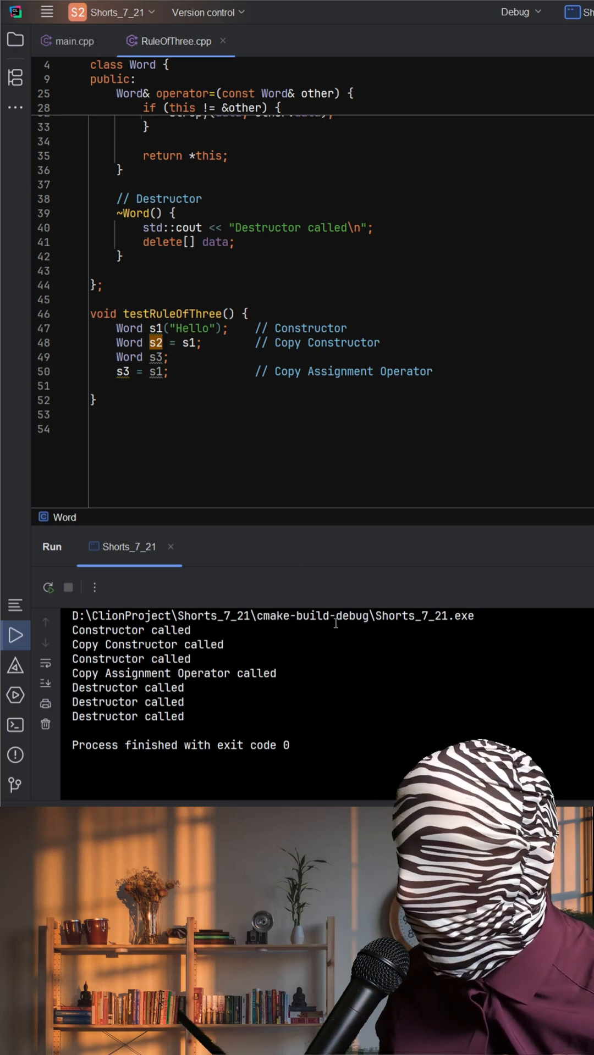